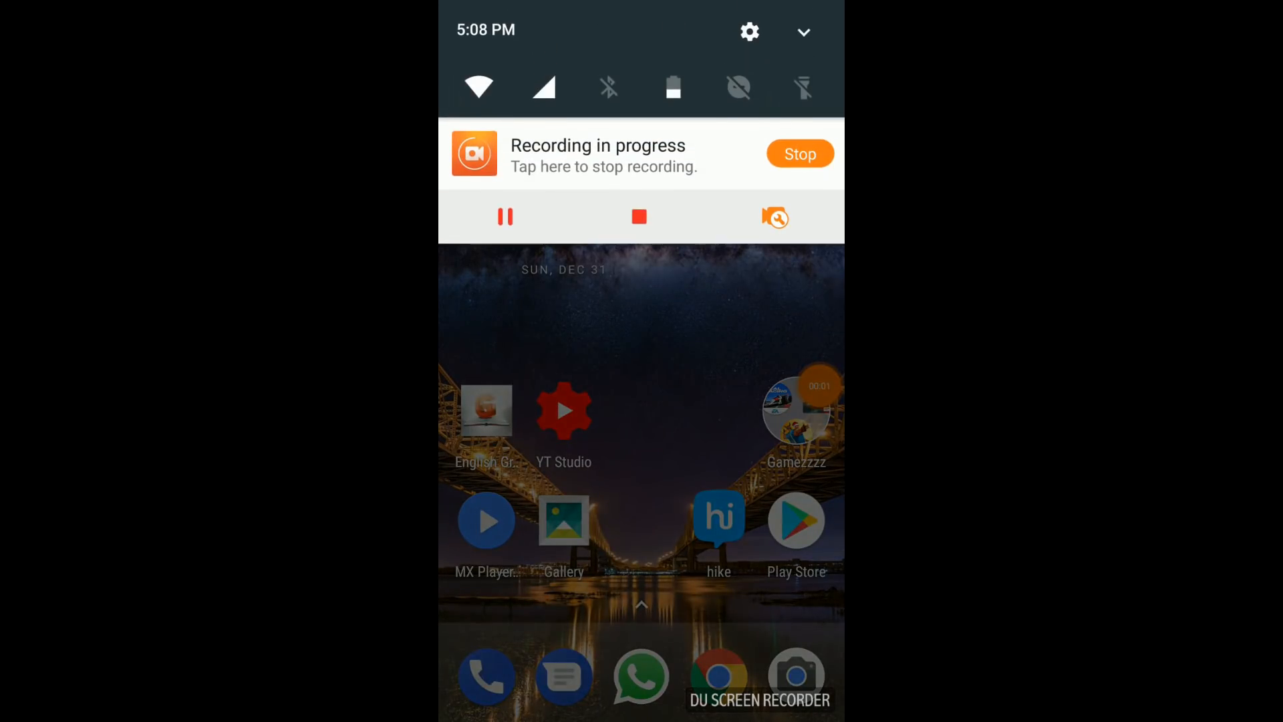
Locate Google Services Framework in the Apps list and show its app info.
click(748, 32)
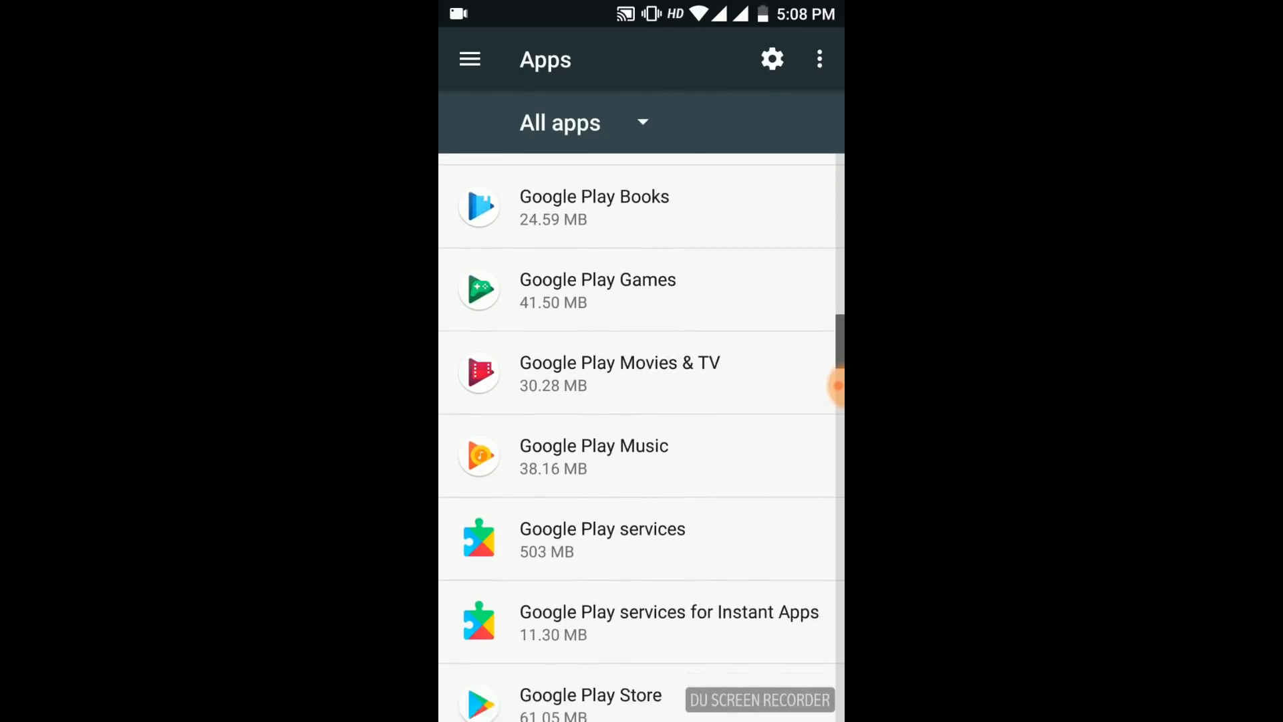
scroll(down, 3)
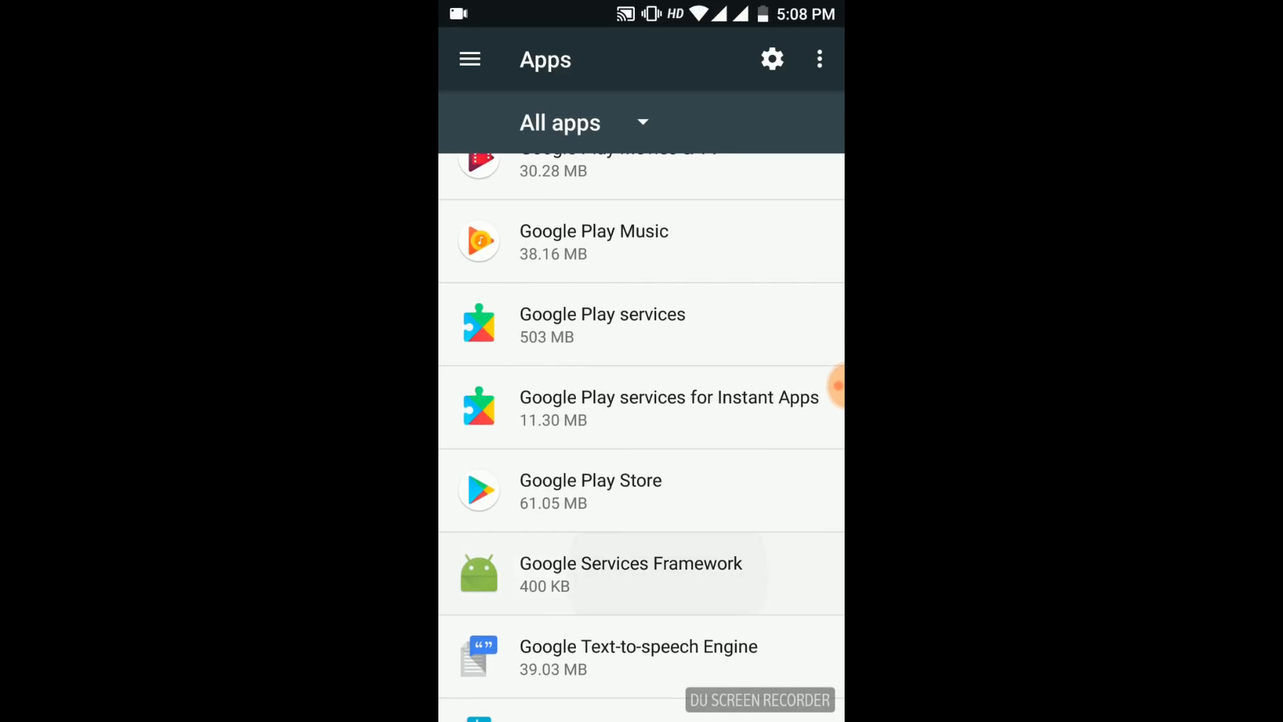
click(630, 573)
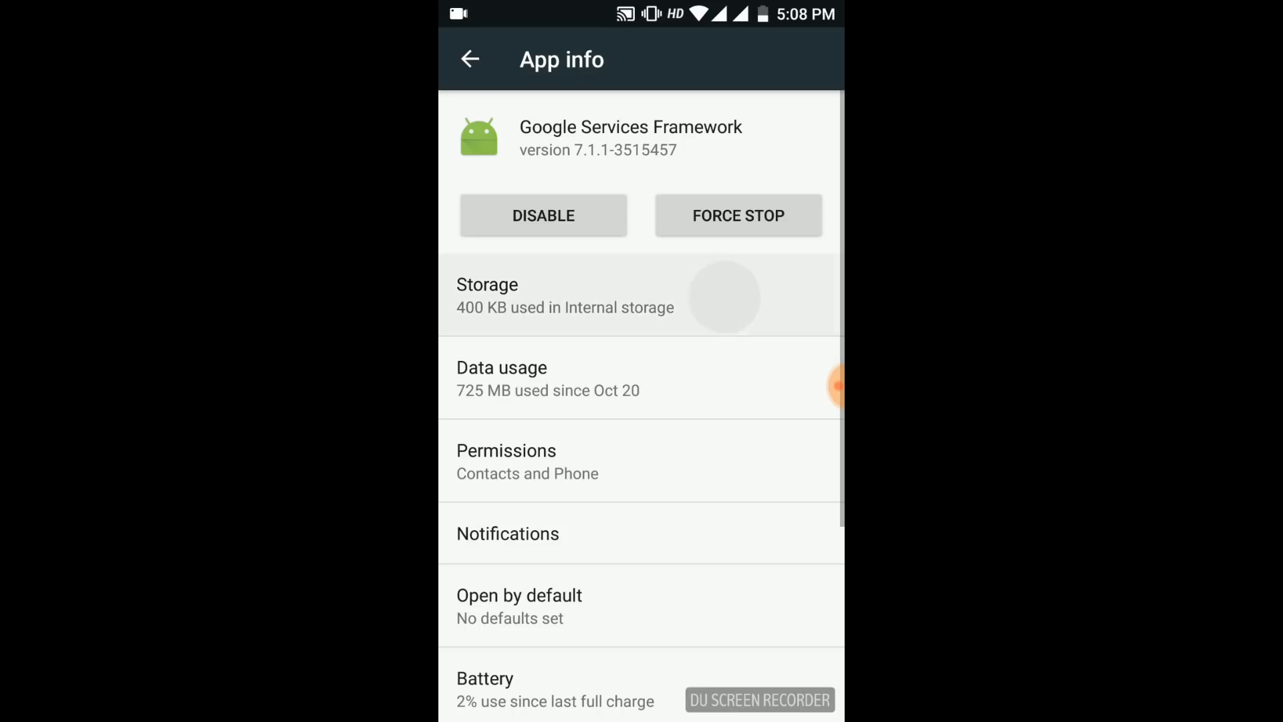
Clear the app's stored data from its Storage page, leaving 0 B used.
click(565, 294)
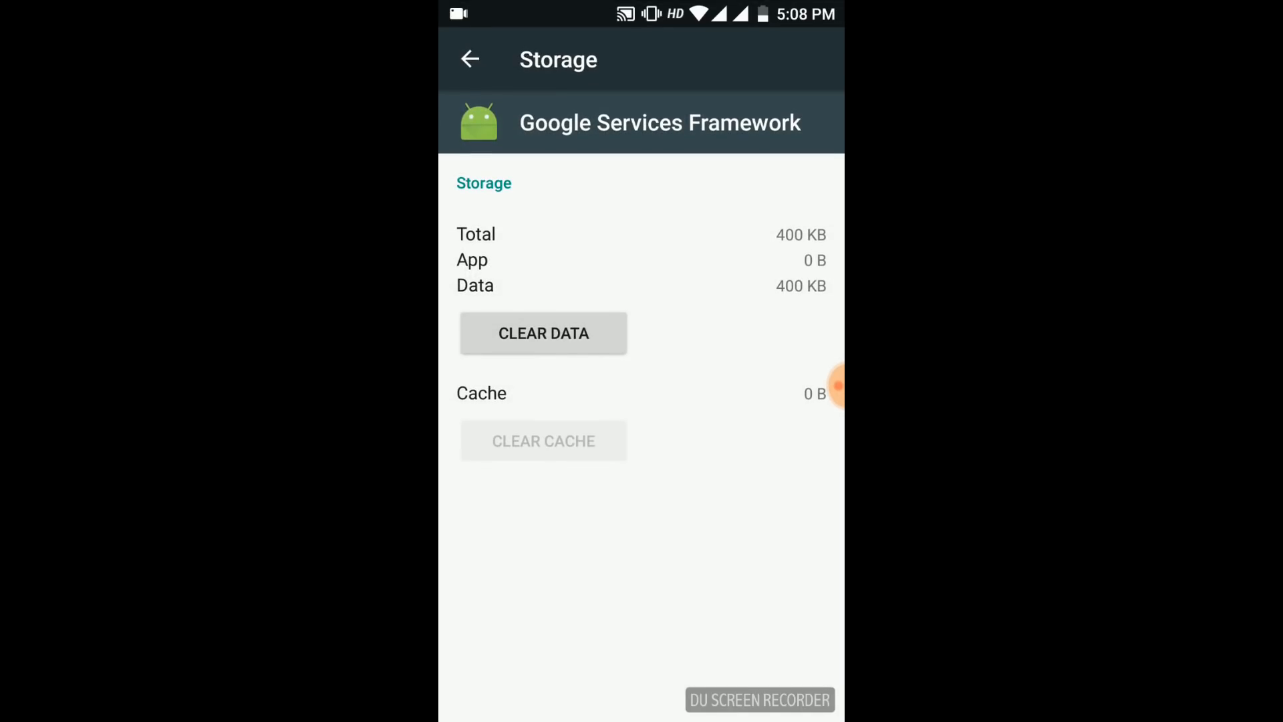
click(542, 333)
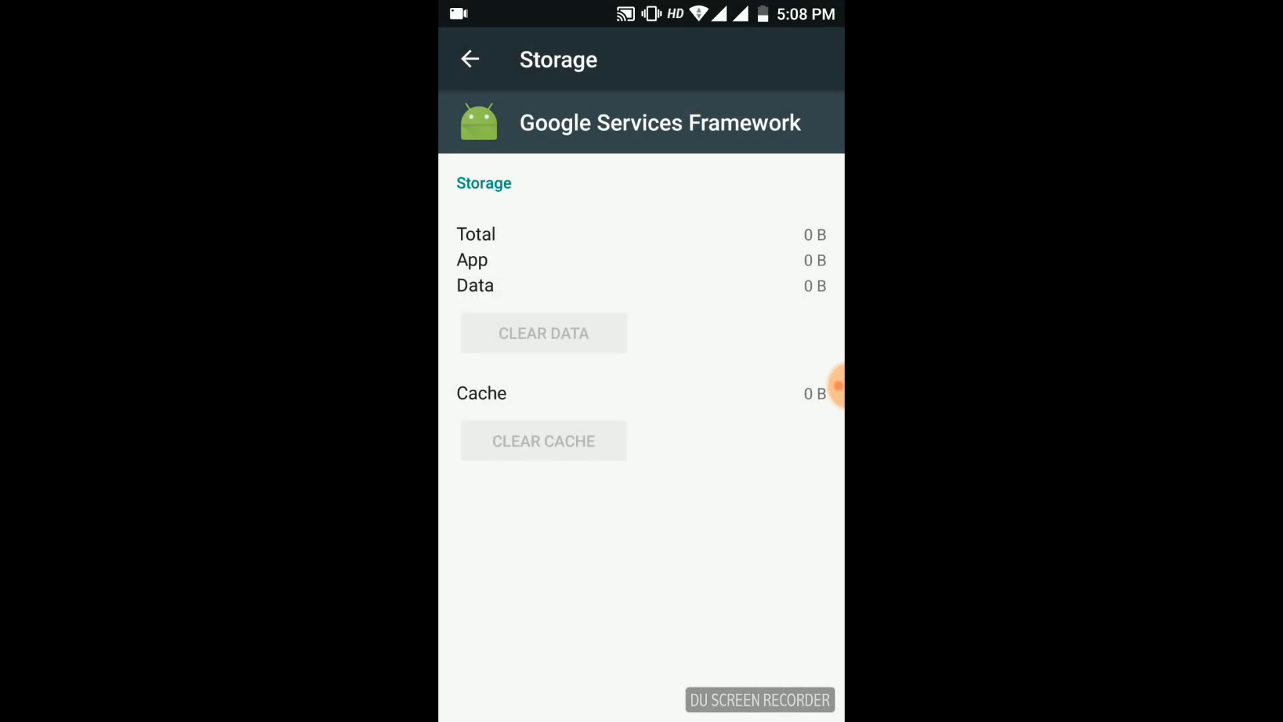
click(469, 59)
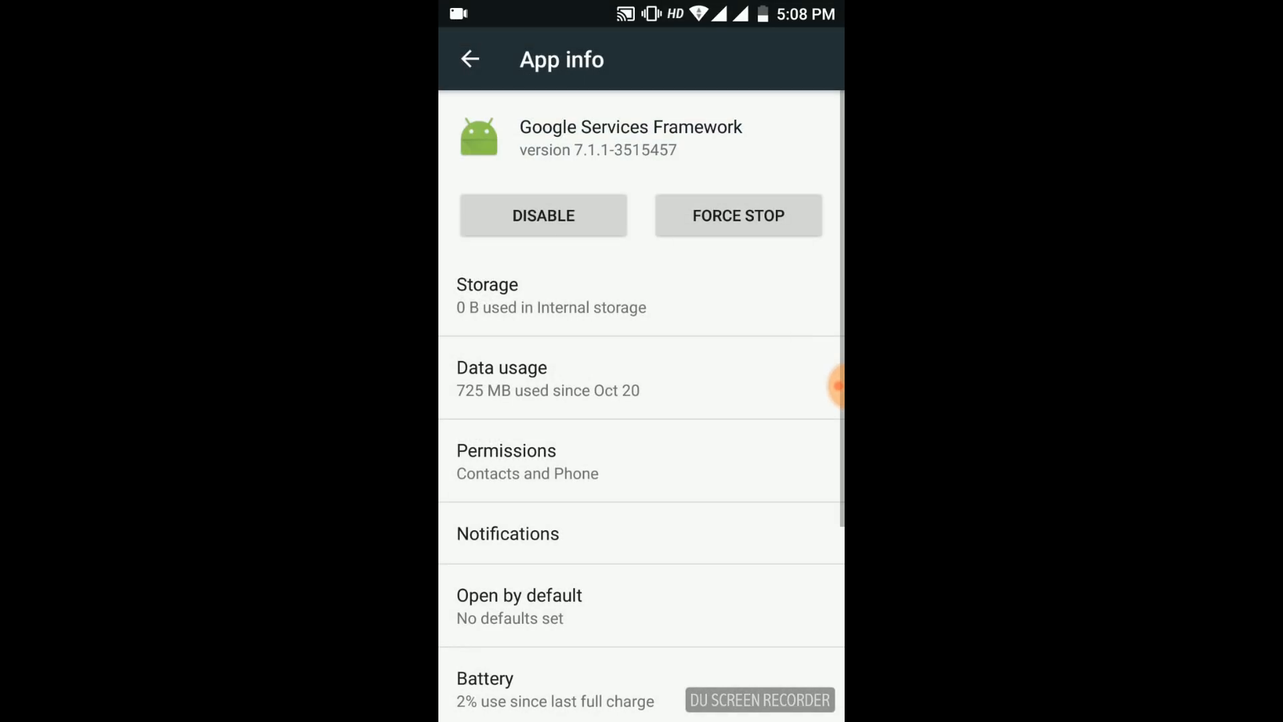
Force-stop Google Services Framework, confirm disabling it, then re-enable it.
click(737, 215)
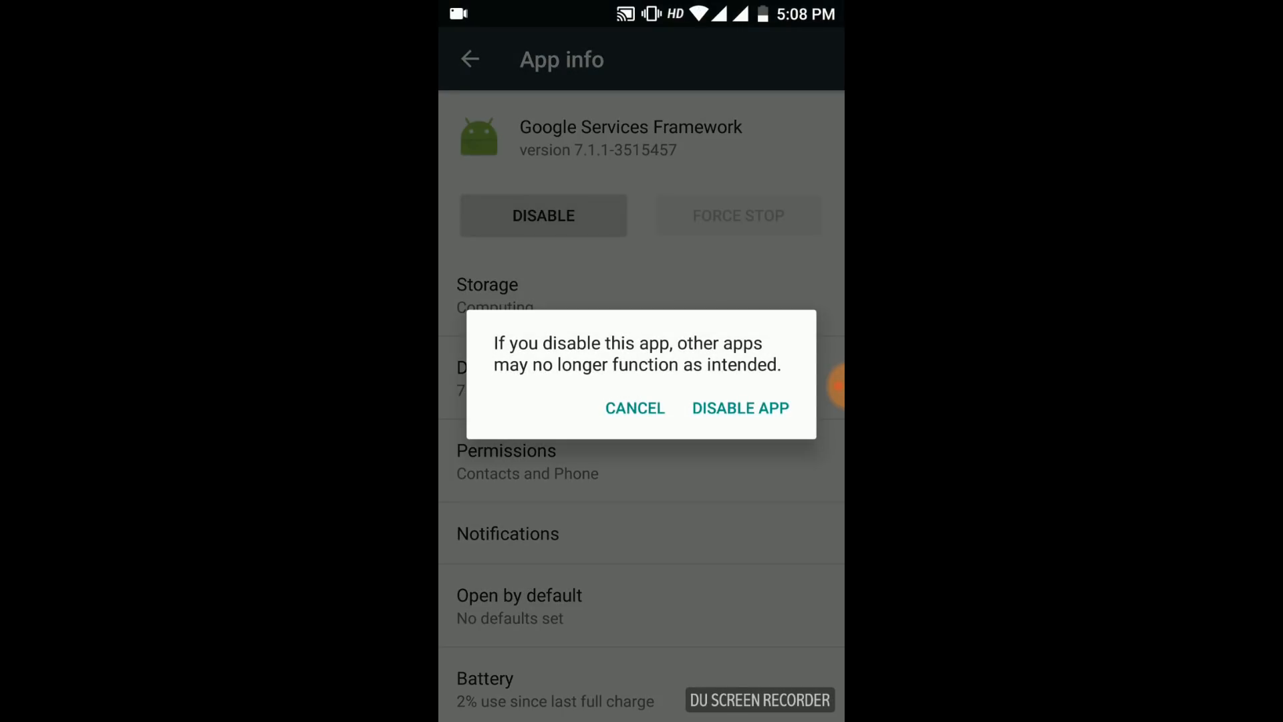
click(635, 407)
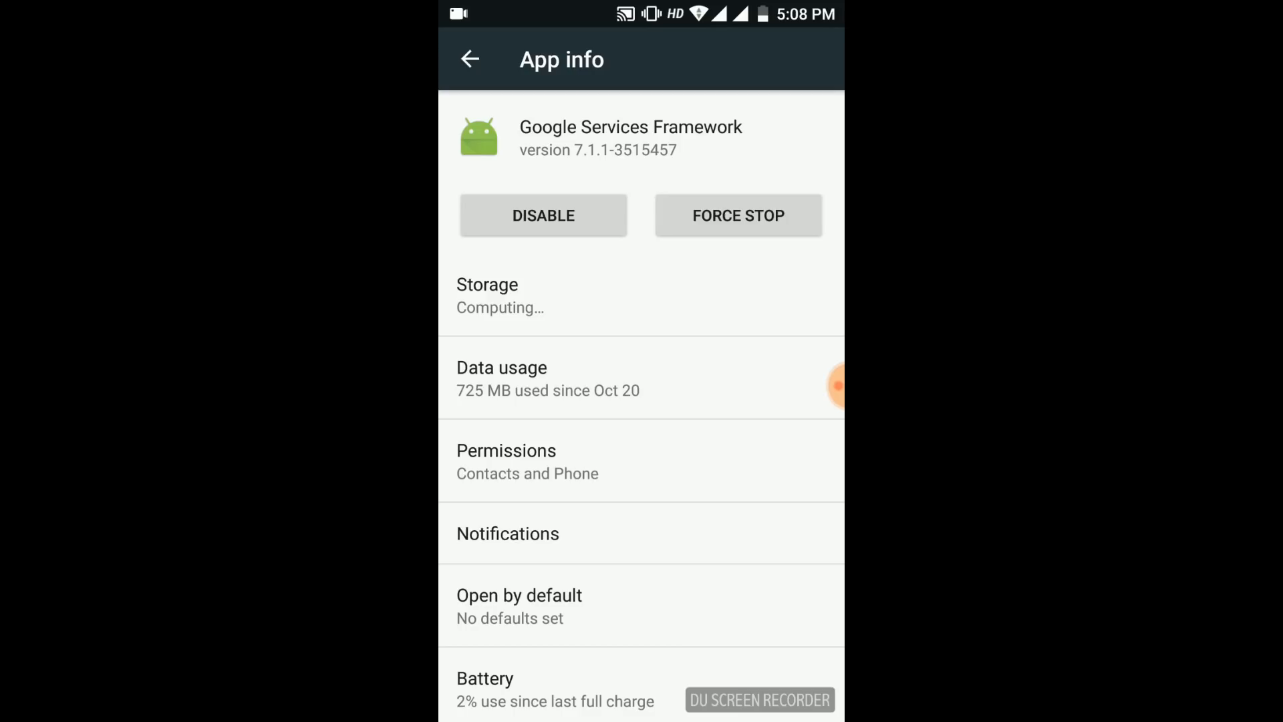
click(469, 59)
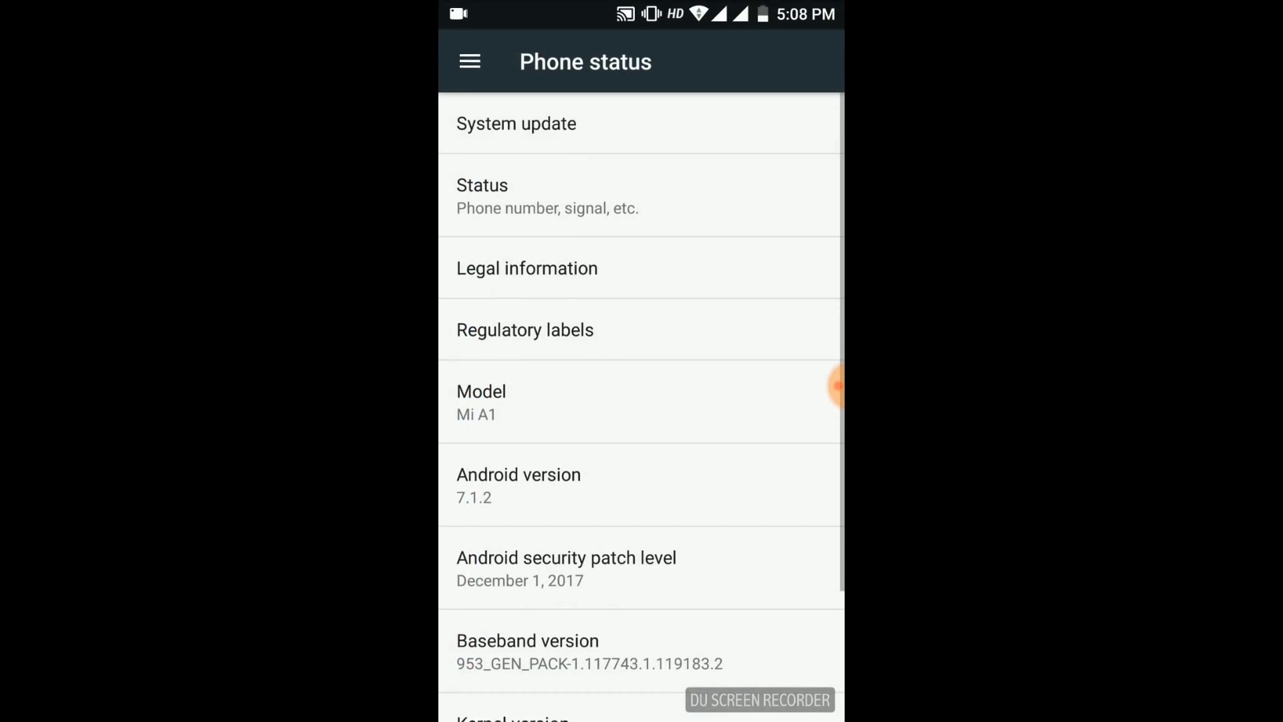
Check for a system update from About phone.
click(515, 124)
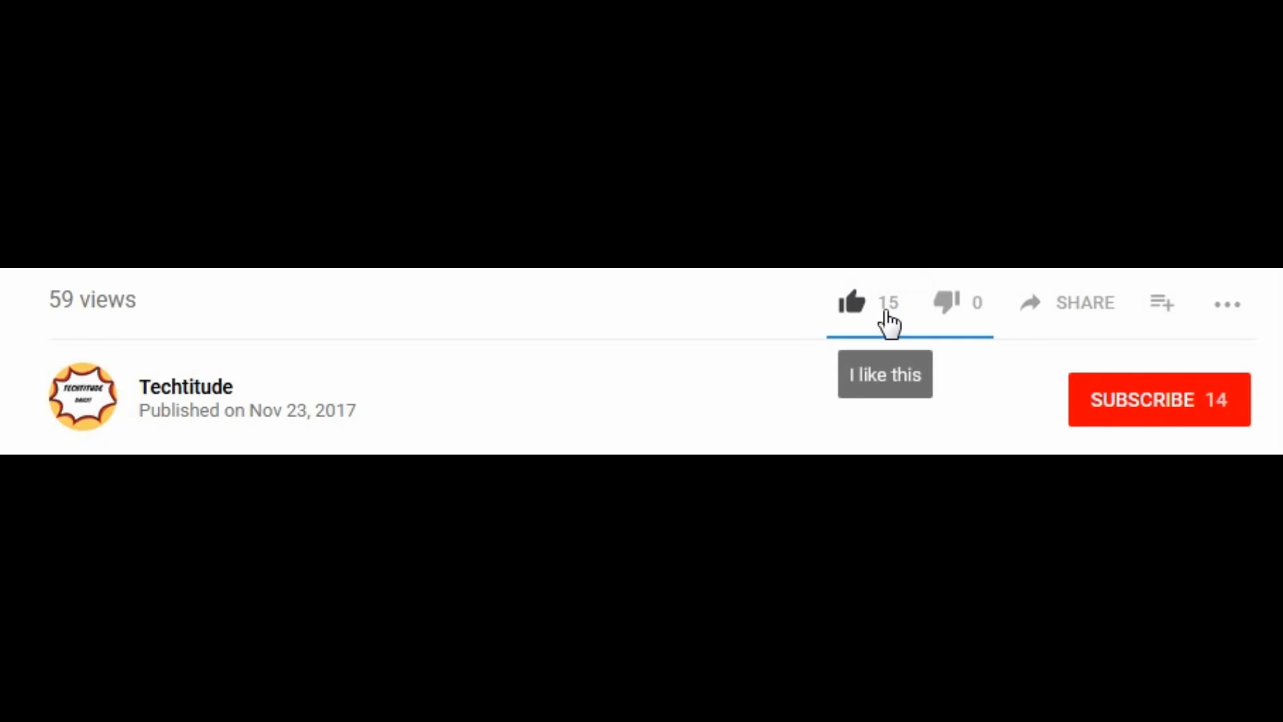
Like the video and subscribe to its channel.
click(851, 303)
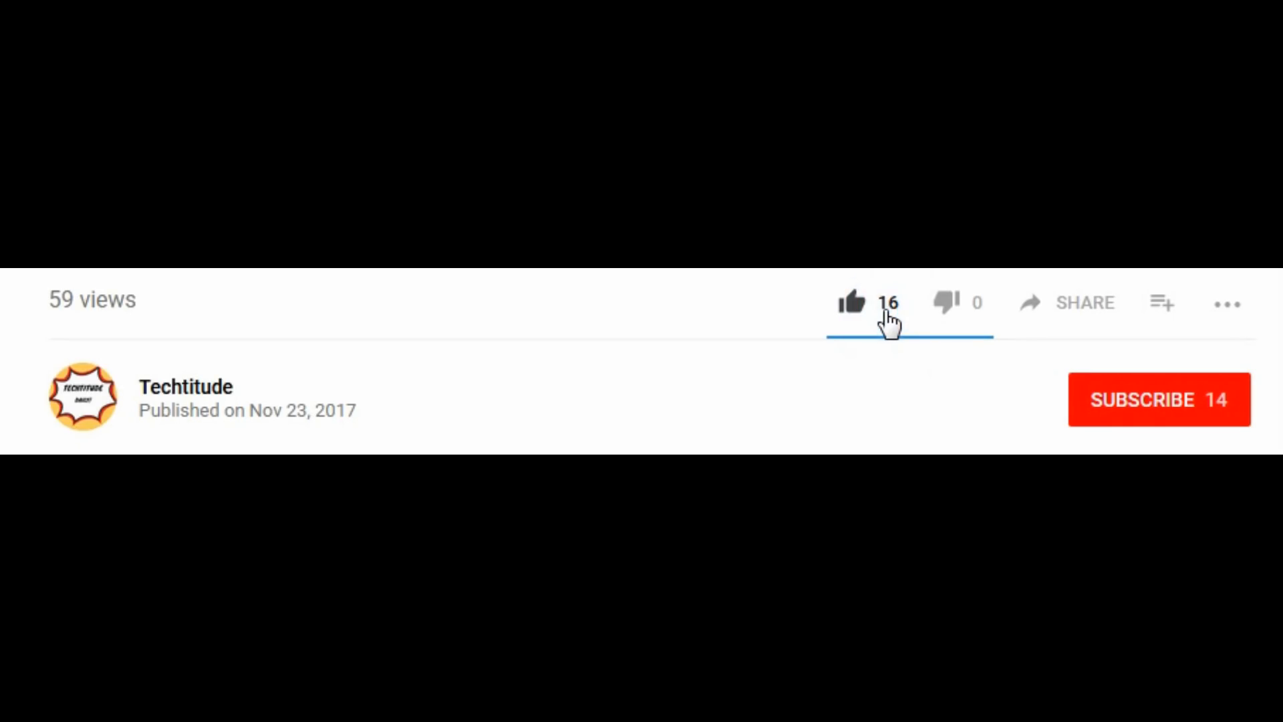
click(1159, 400)
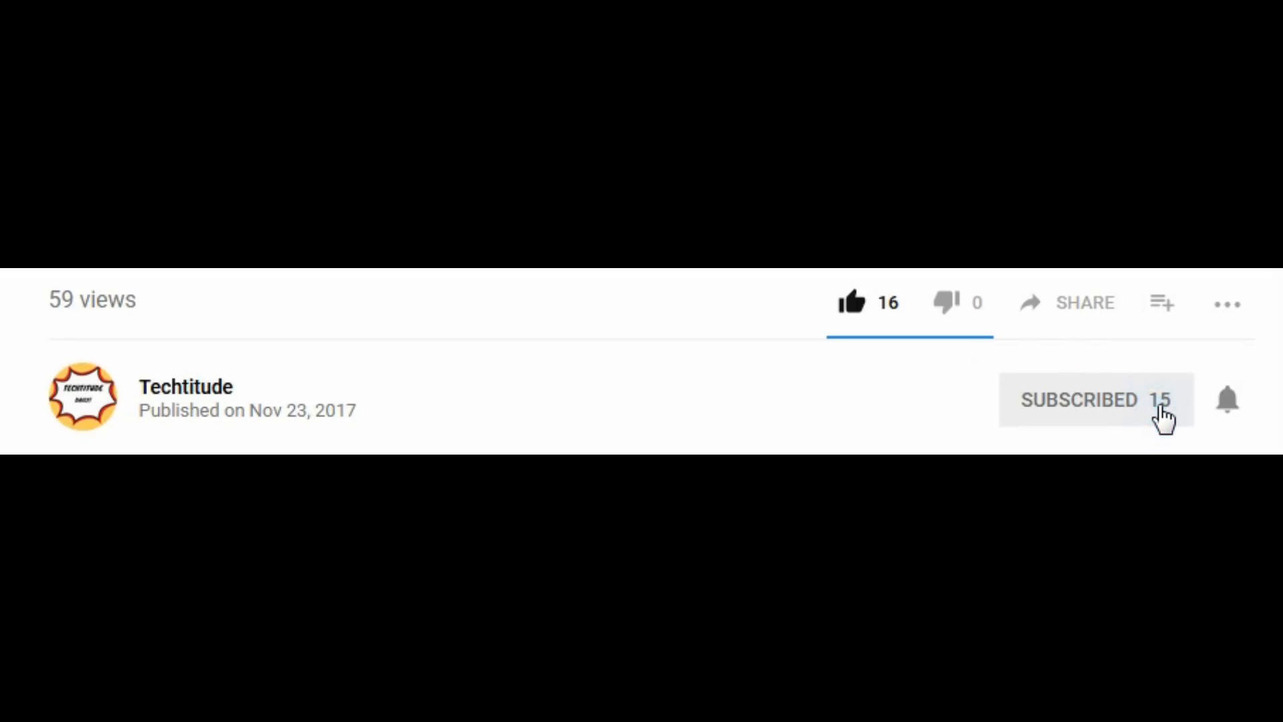